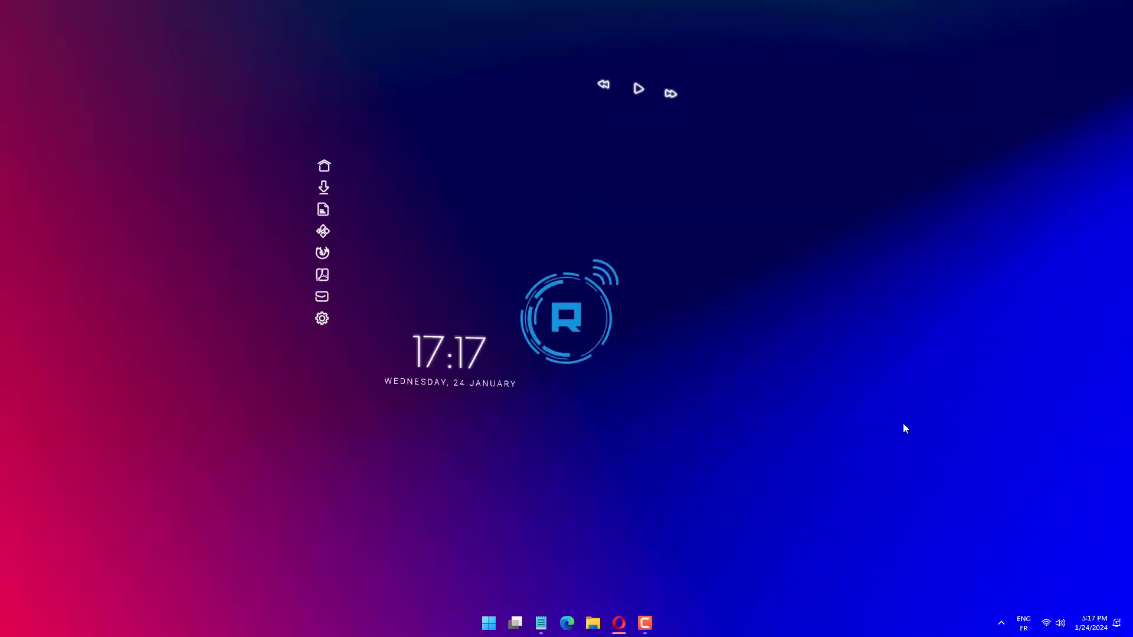
{"action": "mouse_move", "coordinate": [777, 449]}
{"action": "type", "text": "cmd"}
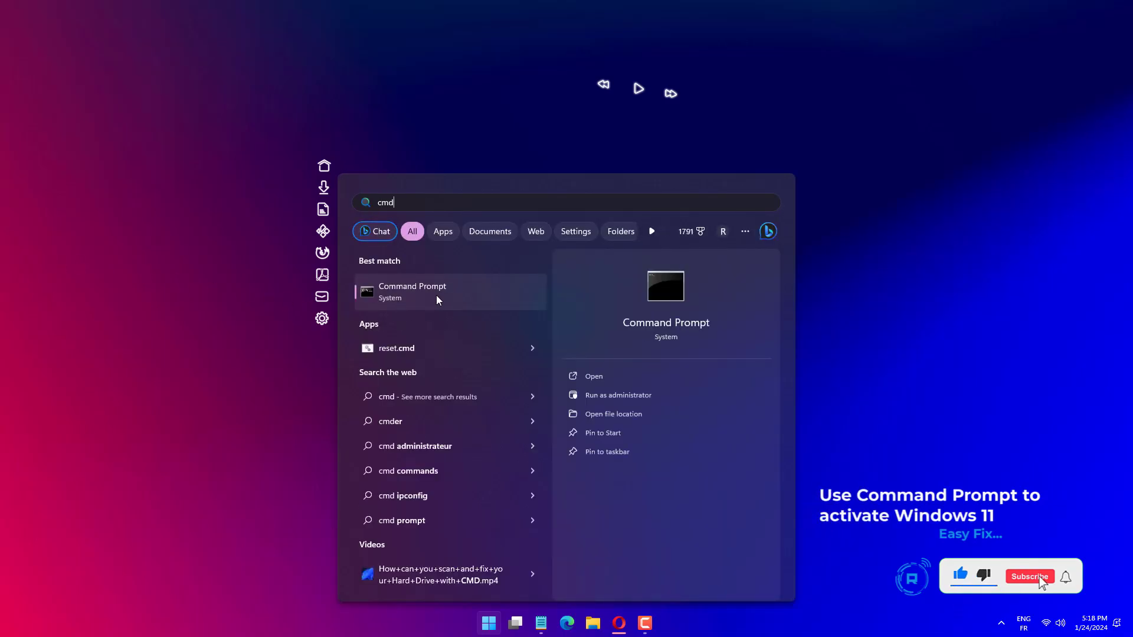
- Launch Command Prompt as administrator and approve the elevation prompt
{"action": "left_click", "coordinate": [1029, 577]}
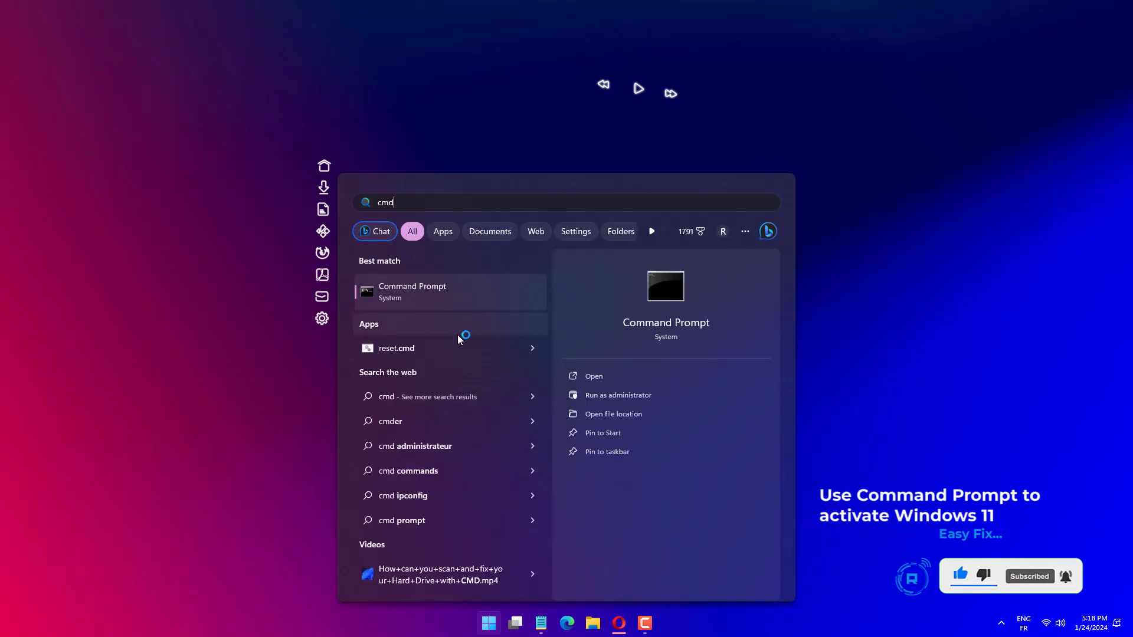
{"action": "left_click", "coordinate": [617, 394]}
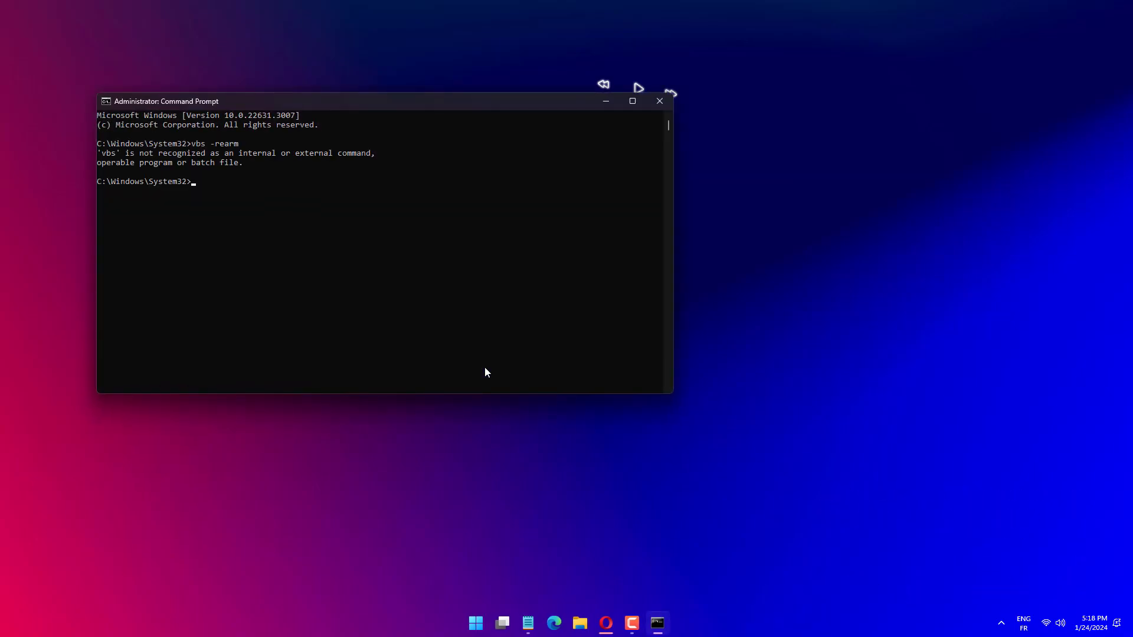
{"action": "mouse_move", "coordinate": [590, 159]}
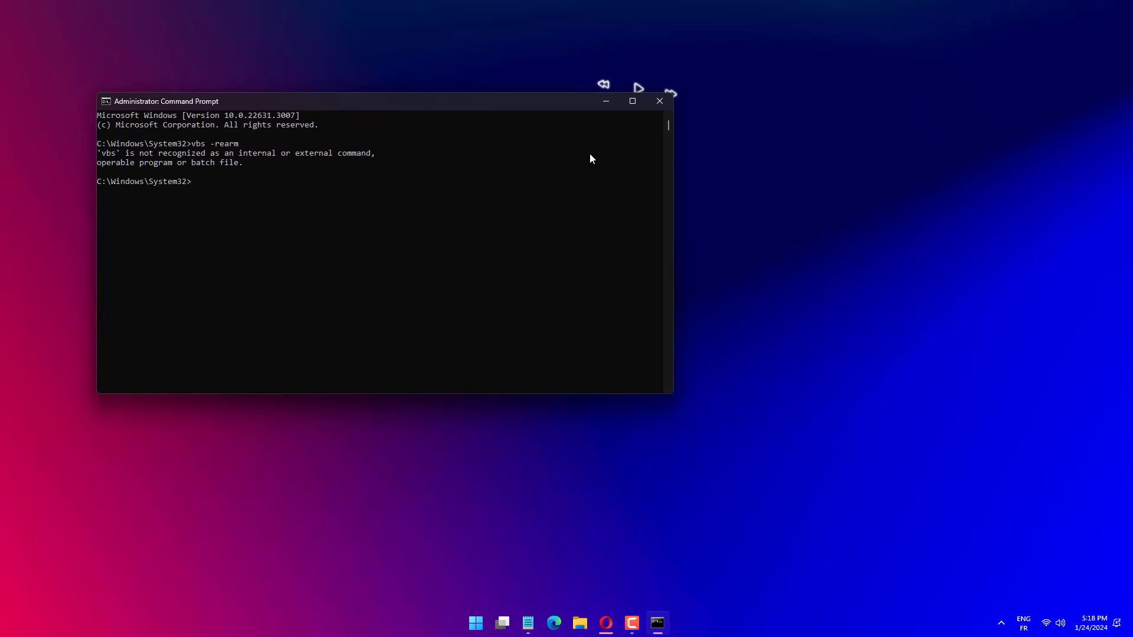
- Close Command Prompt, check the Start power options, and launch Windows Settings
{"action": "left_click", "coordinate": [658, 101]}
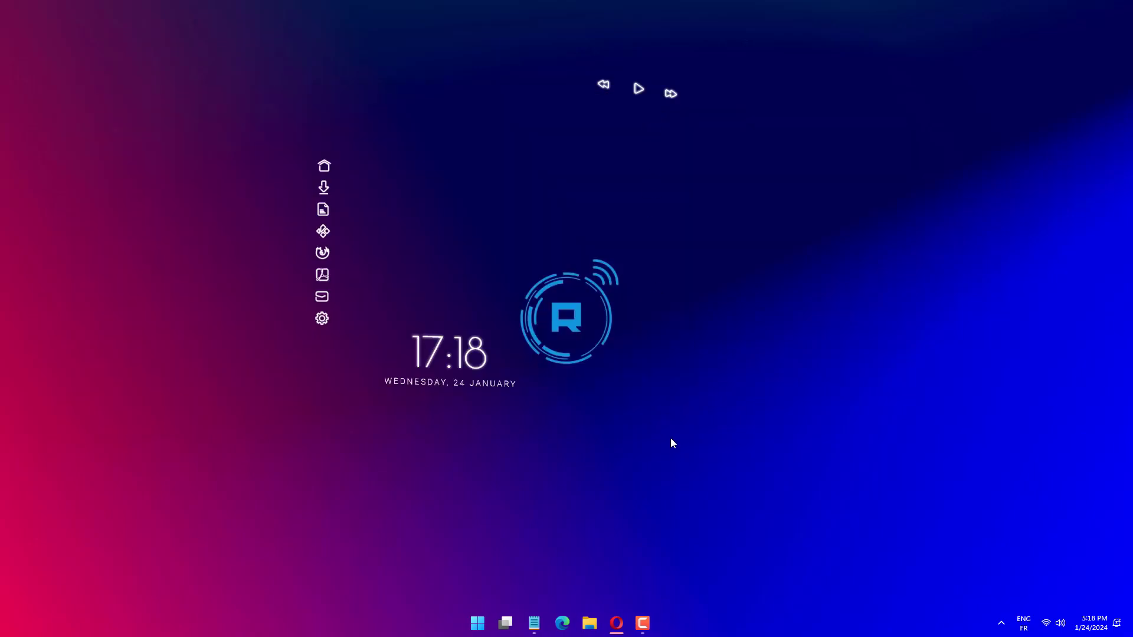
{"action": "left_click", "coordinate": [475, 622]}
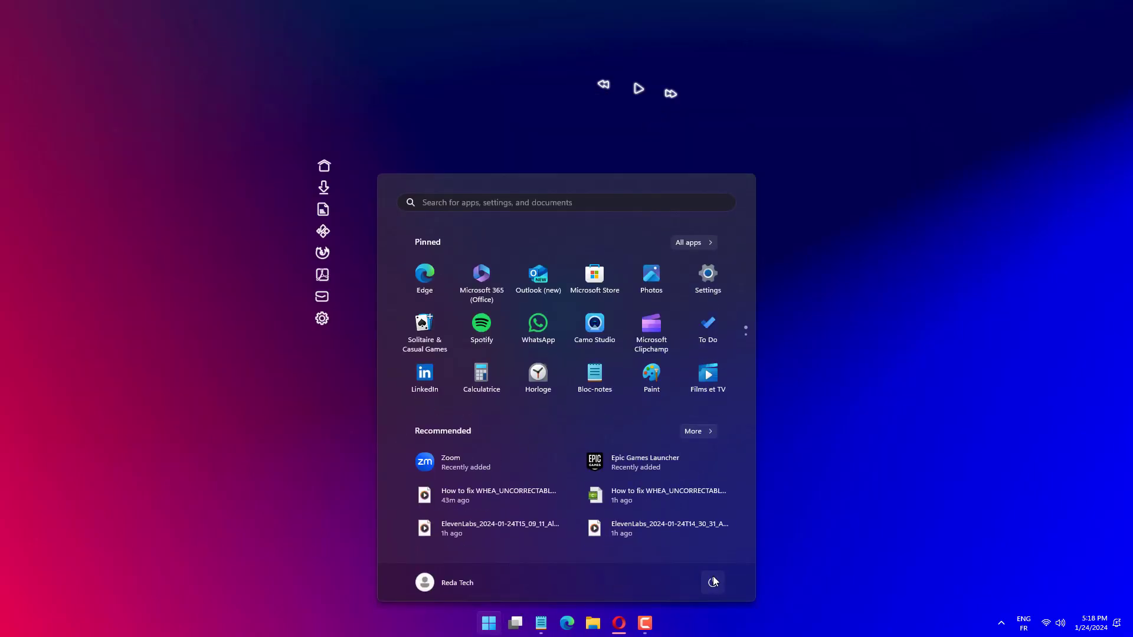
{"action": "left_click", "coordinate": [711, 581]}
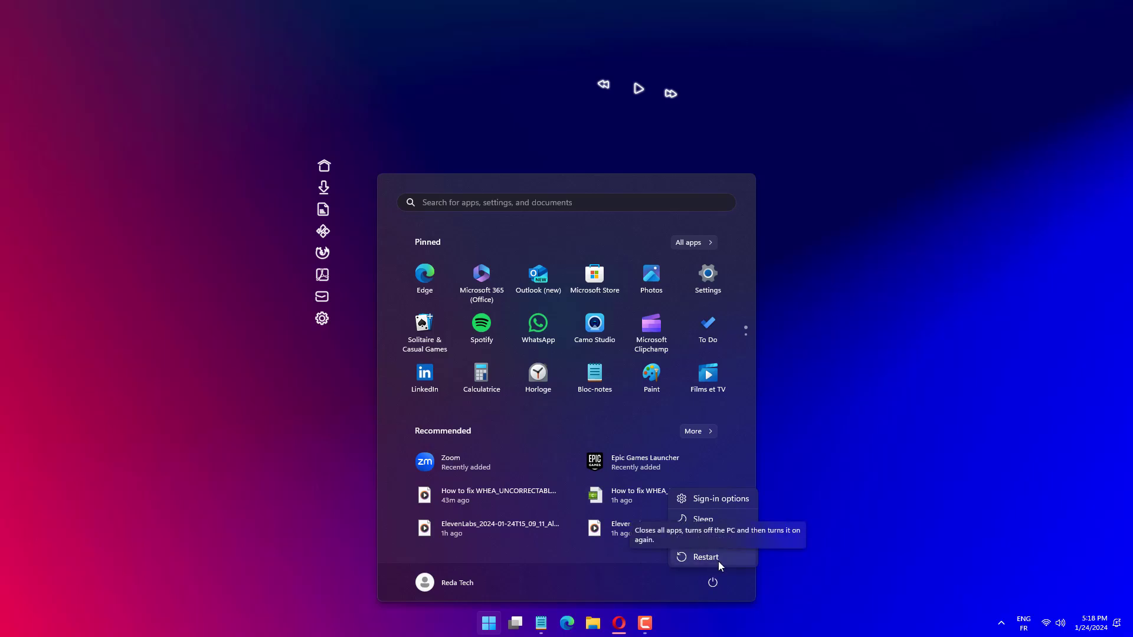
{"action": "left_click", "coordinate": [704, 556]}
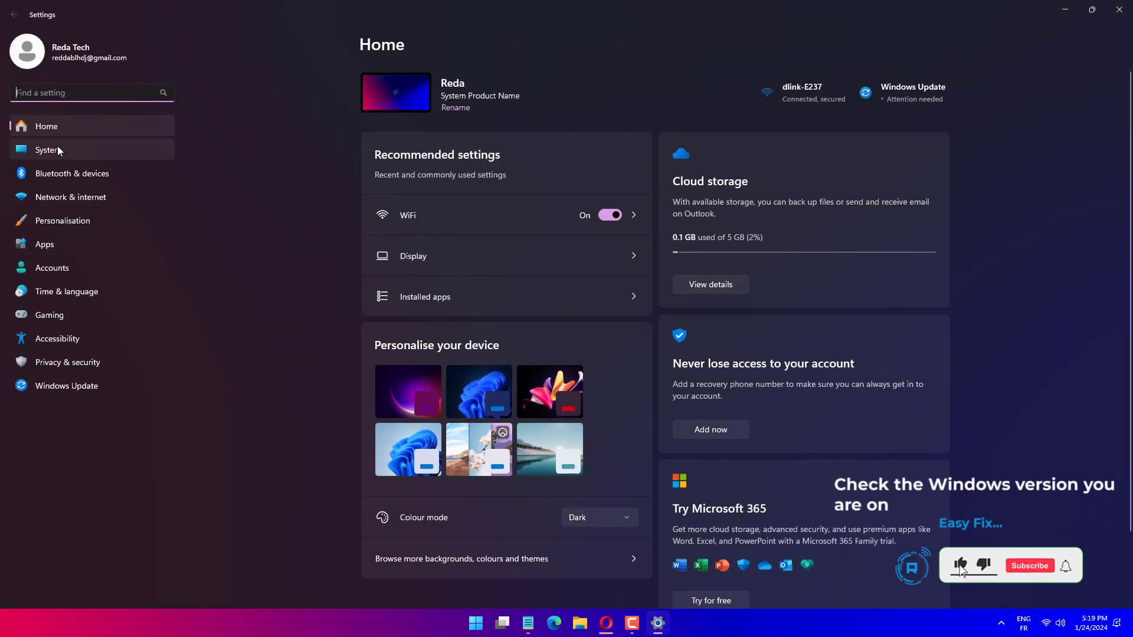
- Browse the System page in Windows Settings
{"action": "left_click", "coordinate": [49, 150]}
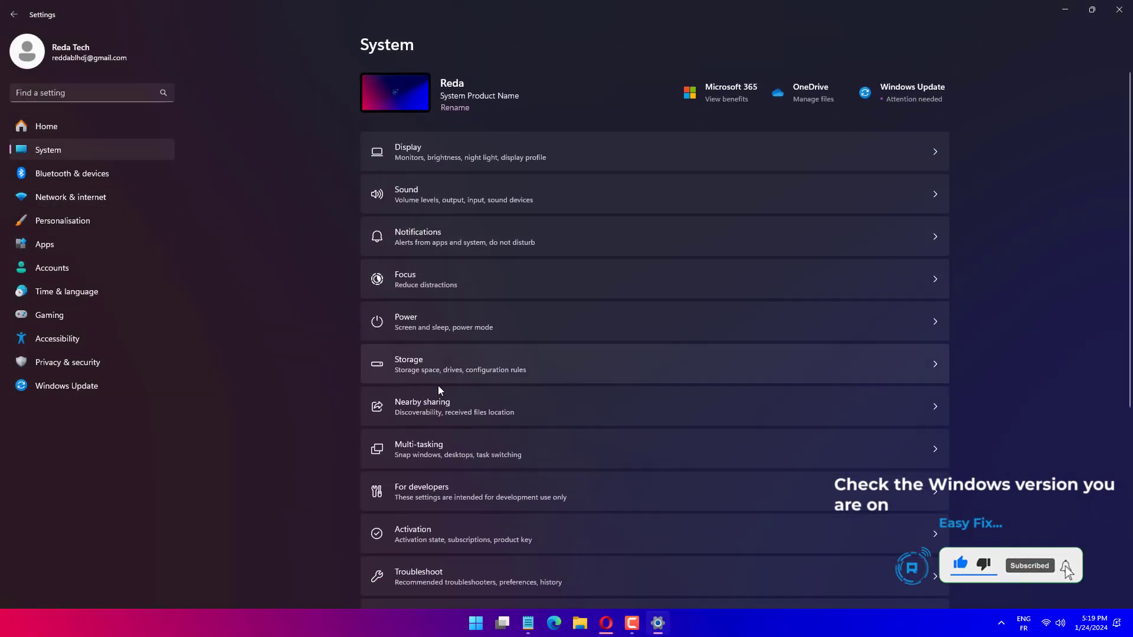
{"action": "scroll", "scroll_direction": "down", "scroll_amount": 3}
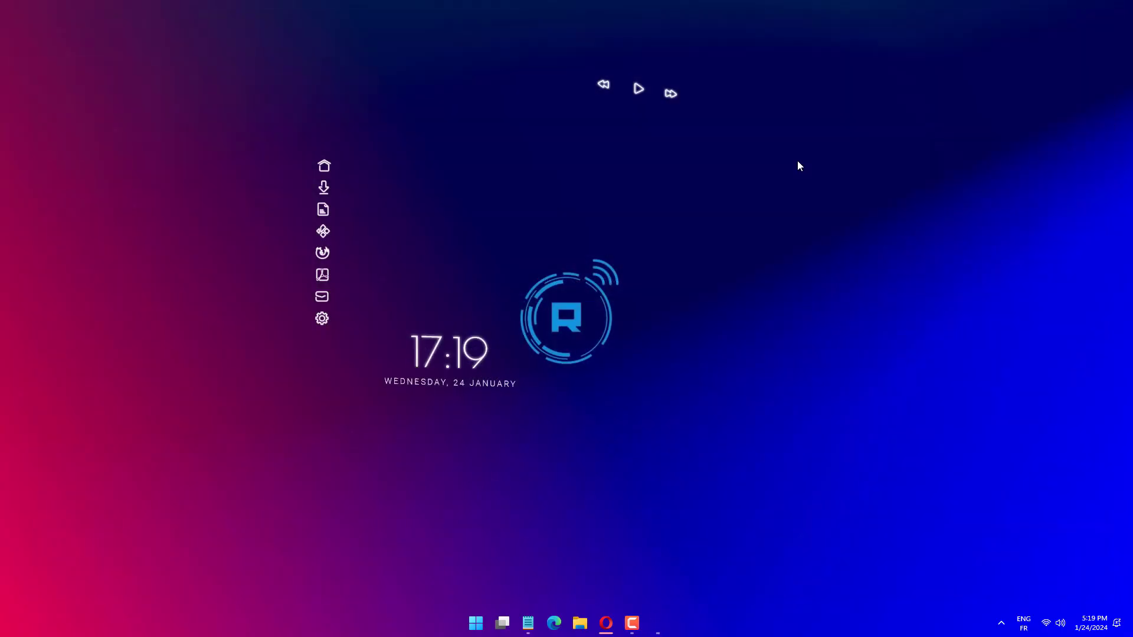
- Launch Registry Editor via Run (regedit) at the Windows NT CurrentVersion key
{"action": "key", "text": "Win+r"}
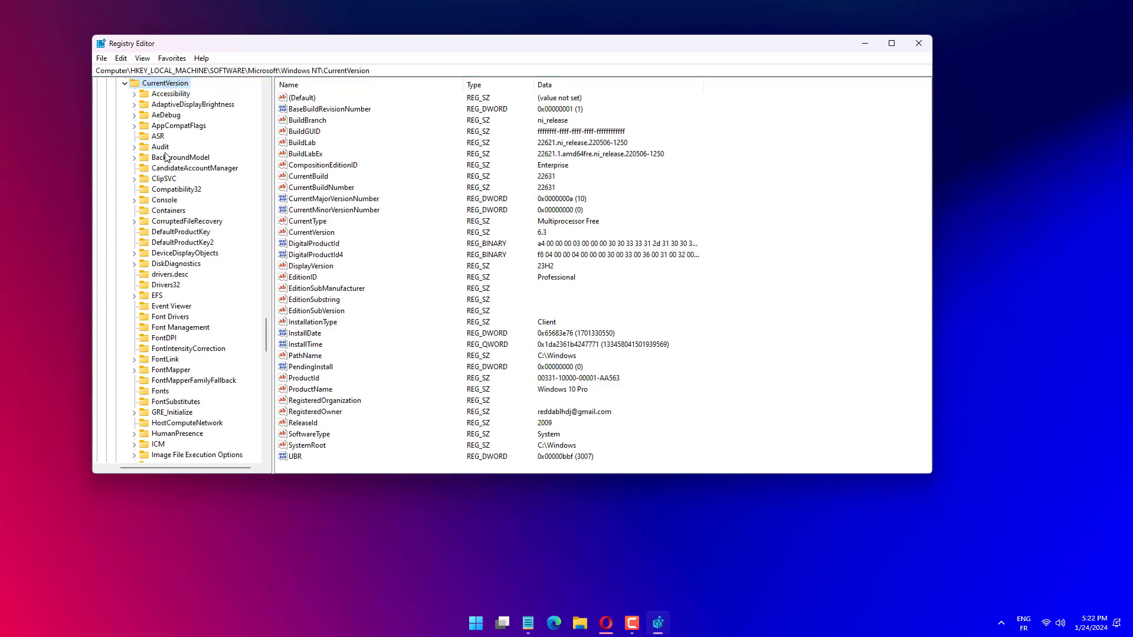
- Draft ProductName 'Windows 11 Home Single Language' and EditionID 'CoreSingleLanguage', then cancel without saving
{"action": "double_click", "coordinate": [311, 389]}
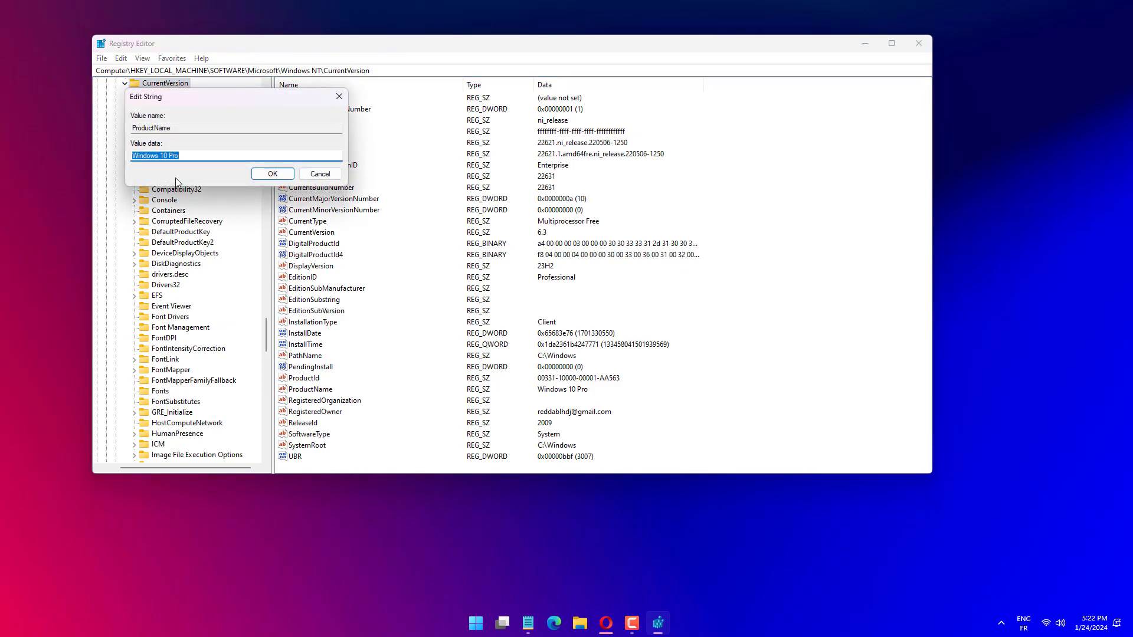
{"action": "type", "text": "Windows 11 Home Single Language"}
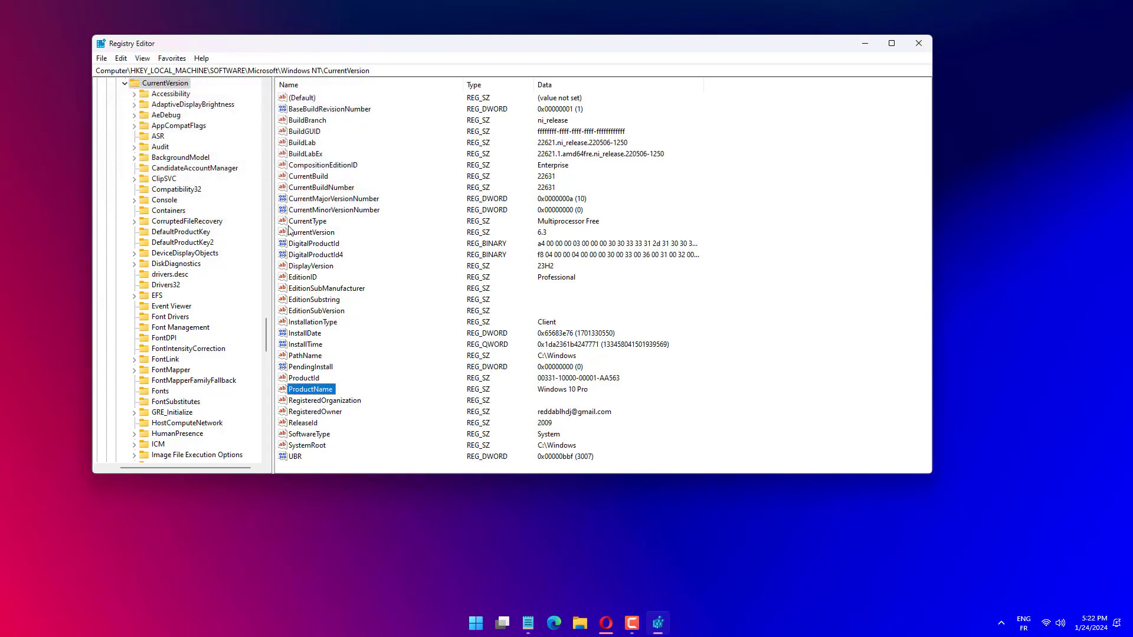
{"action": "double_click", "coordinate": [303, 276]}
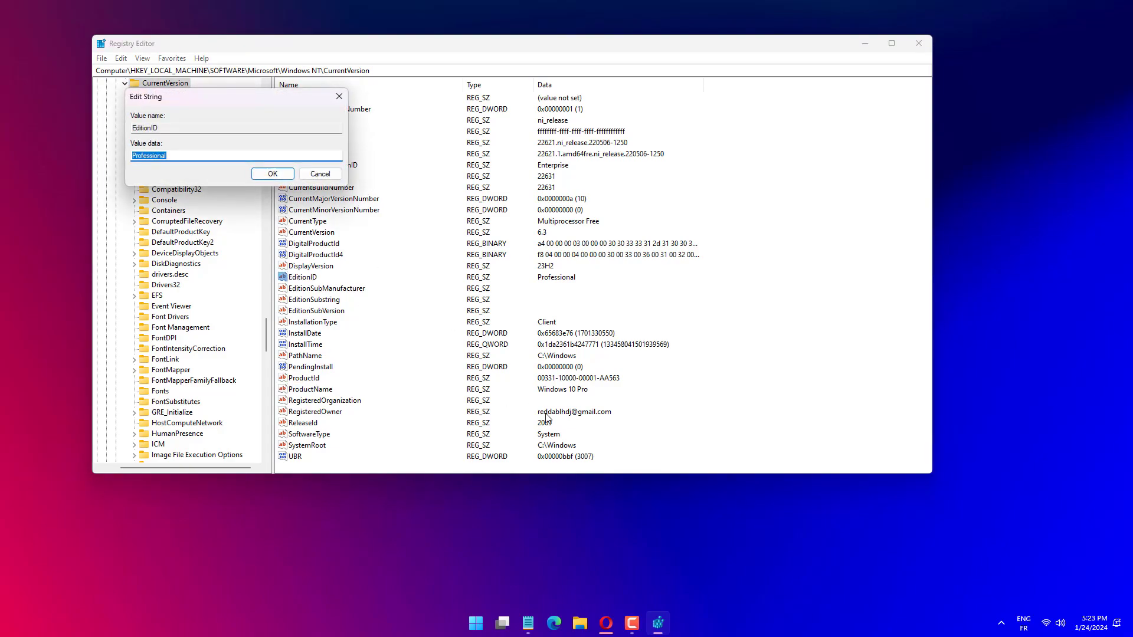
{"action": "type", "text": "CoreSingleLanguage"}
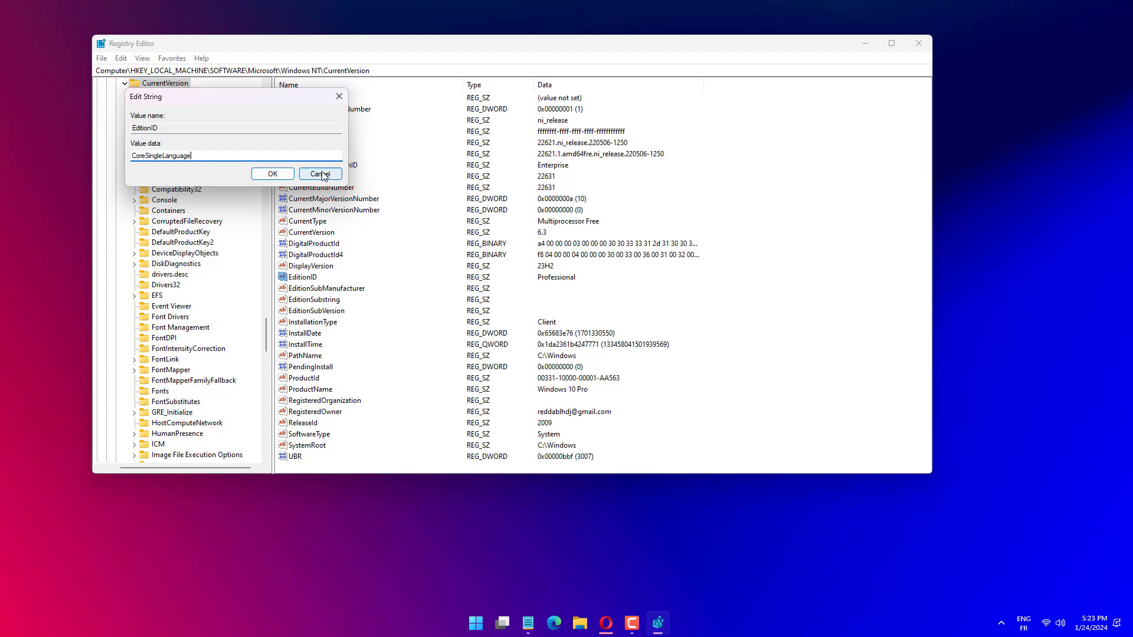
{"action": "left_click", "coordinate": [320, 173]}
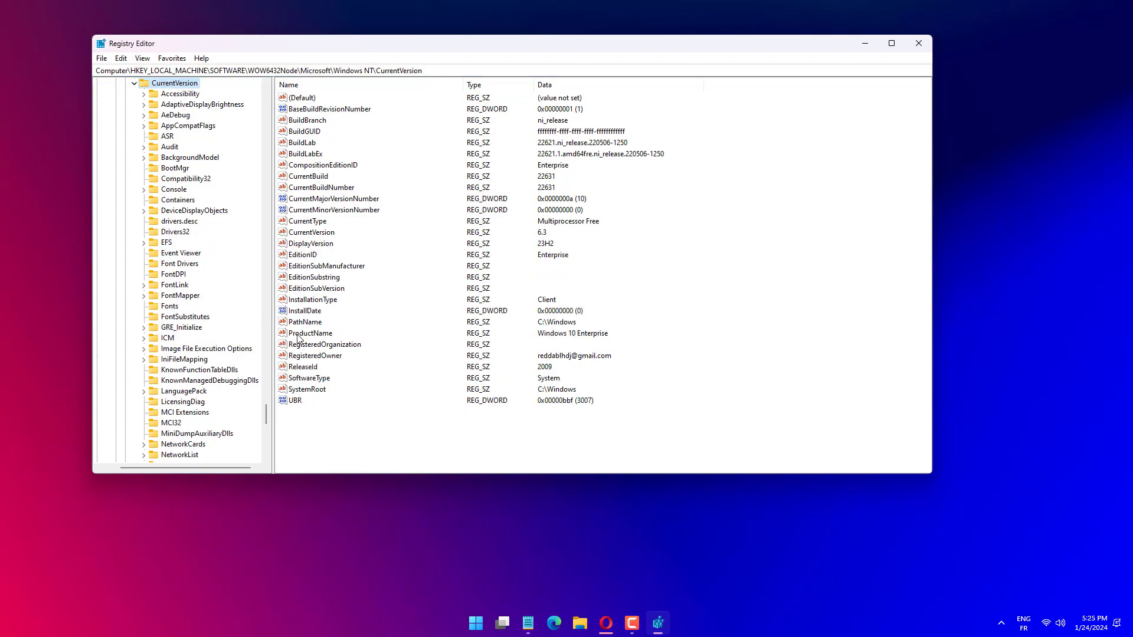
{"action": "double_click", "coordinate": [310, 333]}
{"action": "type", "text": "Windows 10 Home"}
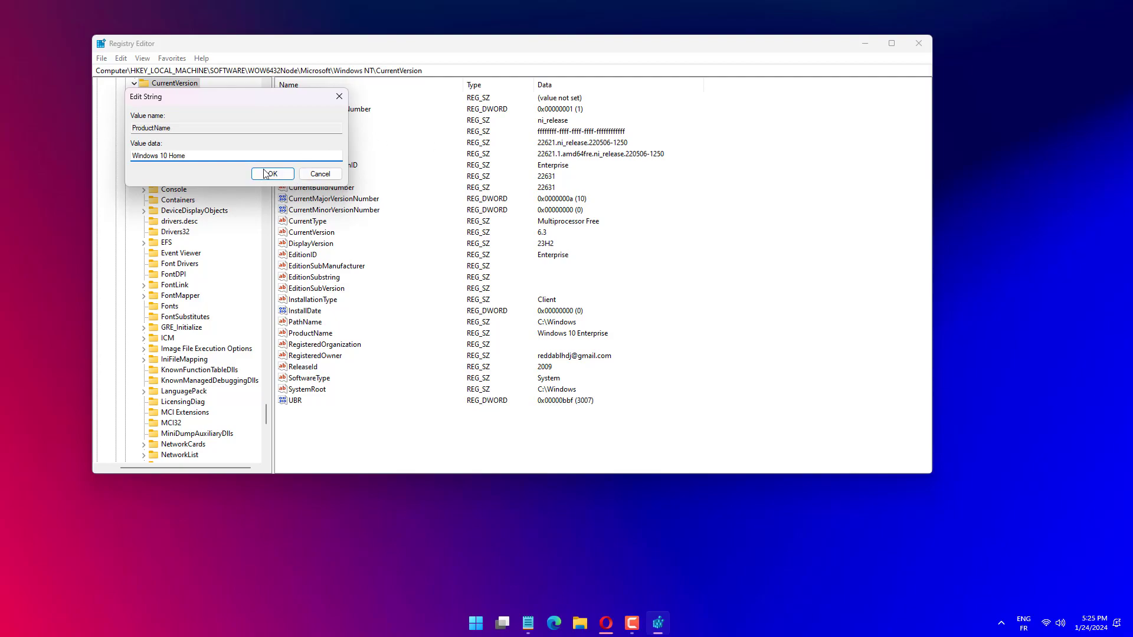
{"action": "left_click", "coordinate": [272, 174]}
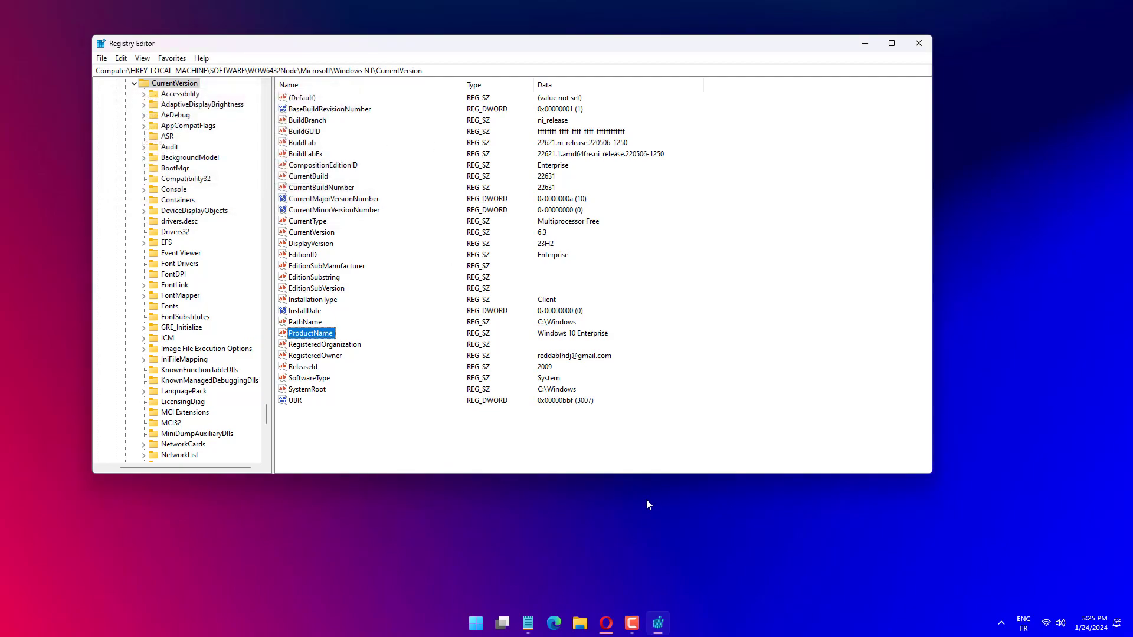
{"action": "double_click", "coordinate": [303, 255]}
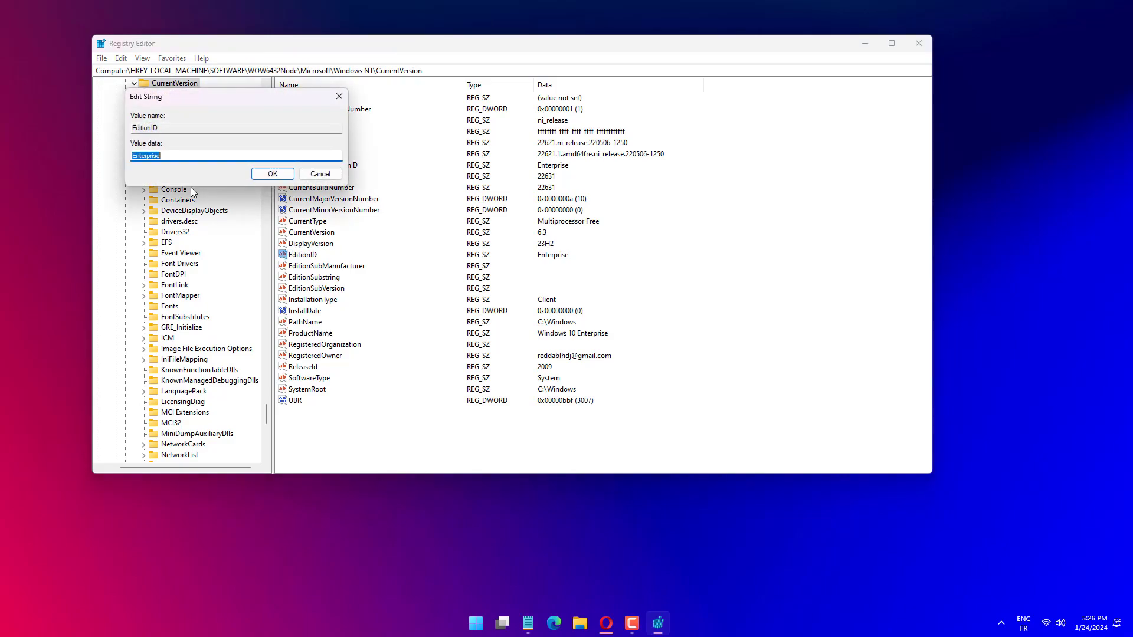
{"action": "type", "text": "CoreSingleLanguage"}
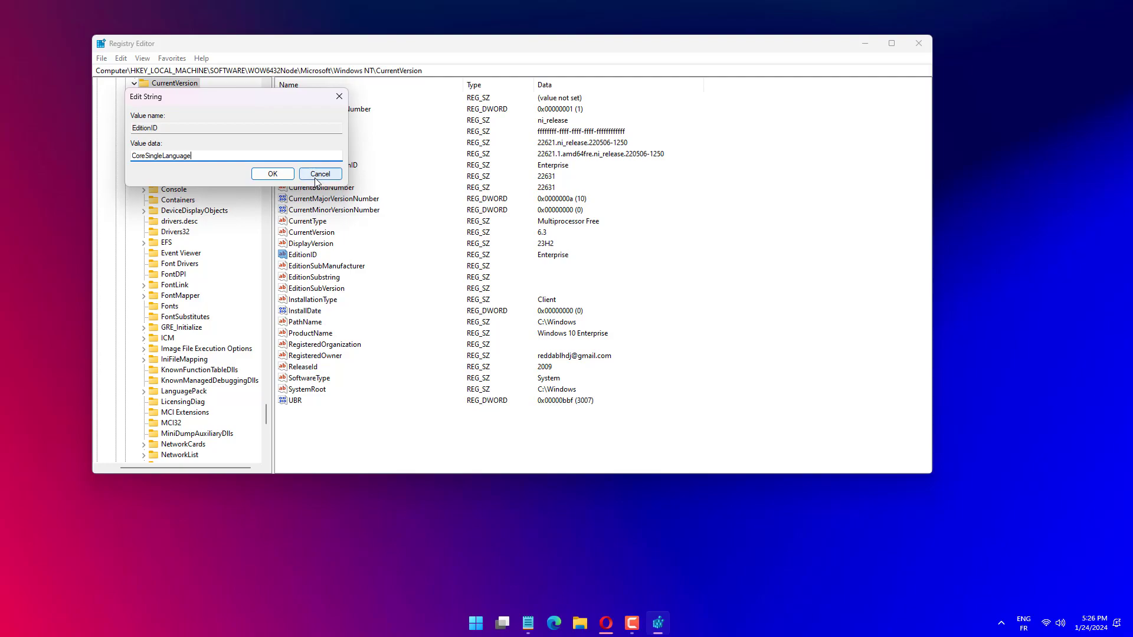
{"action": "left_click", "coordinate": [320, 174]}
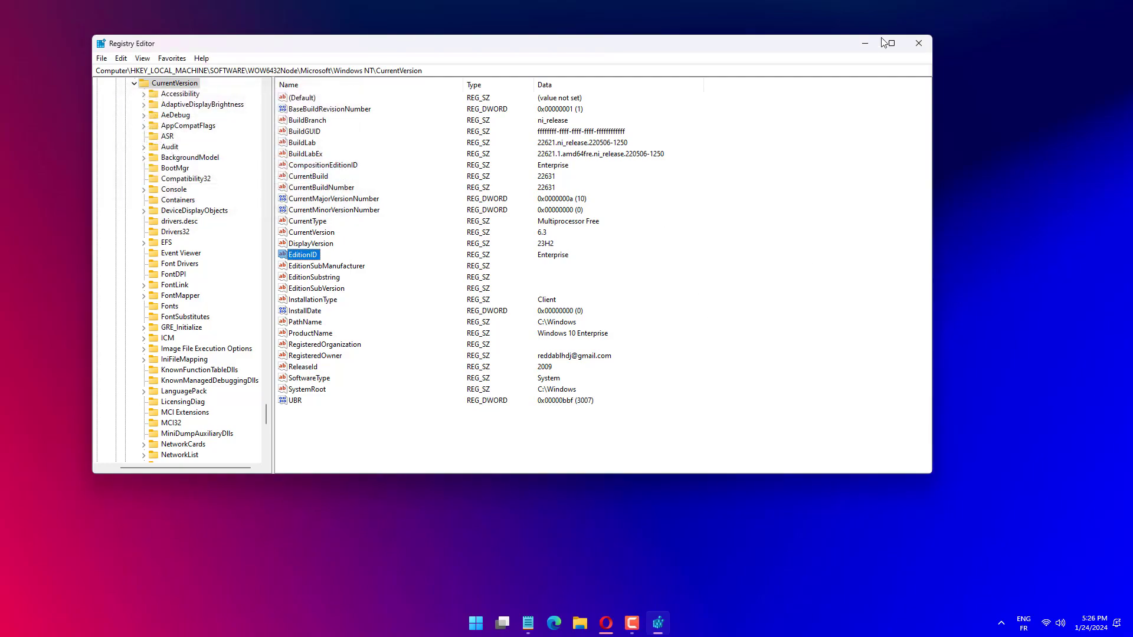